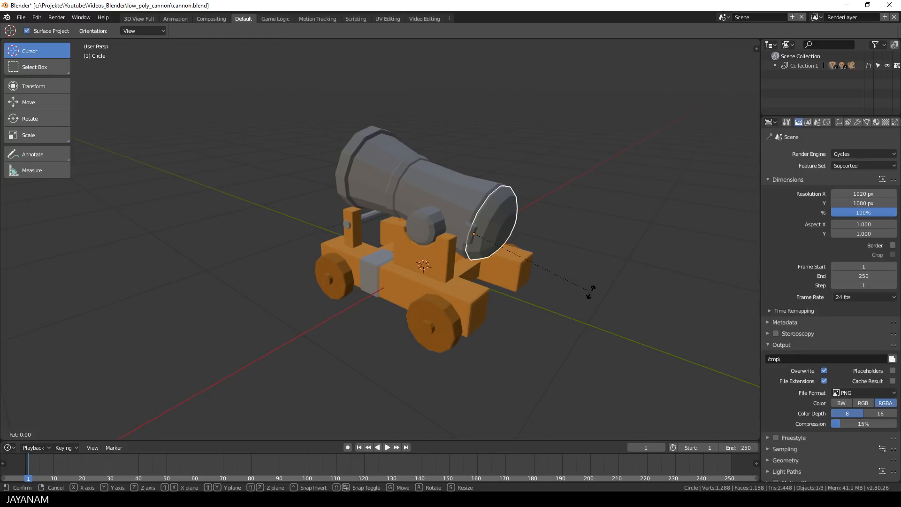
Cancel the trial lid rotation and select Cannon in the expanded Collection.
key("y")
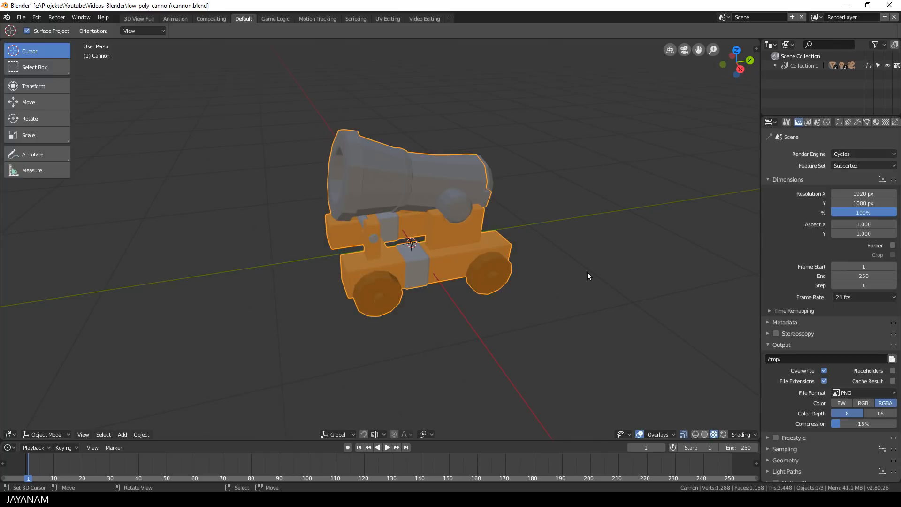
mouse_move(627, 232)
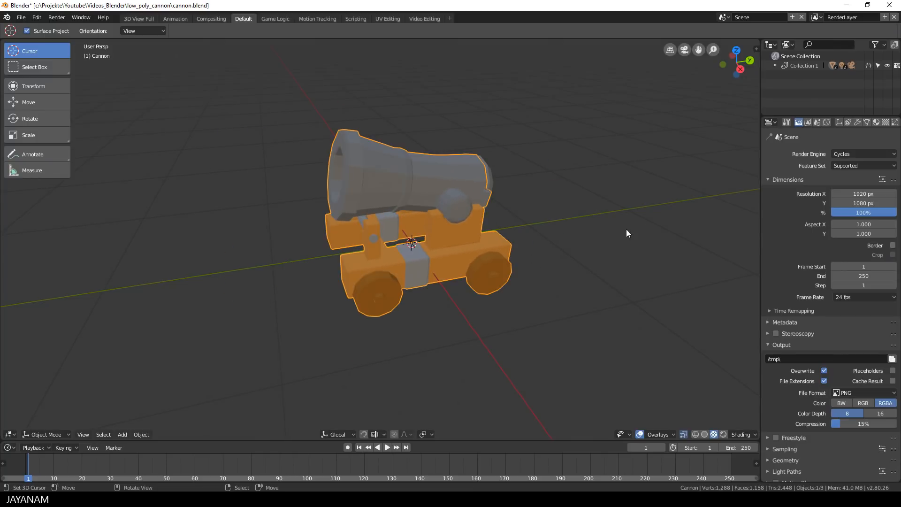
left_click(778, 65)
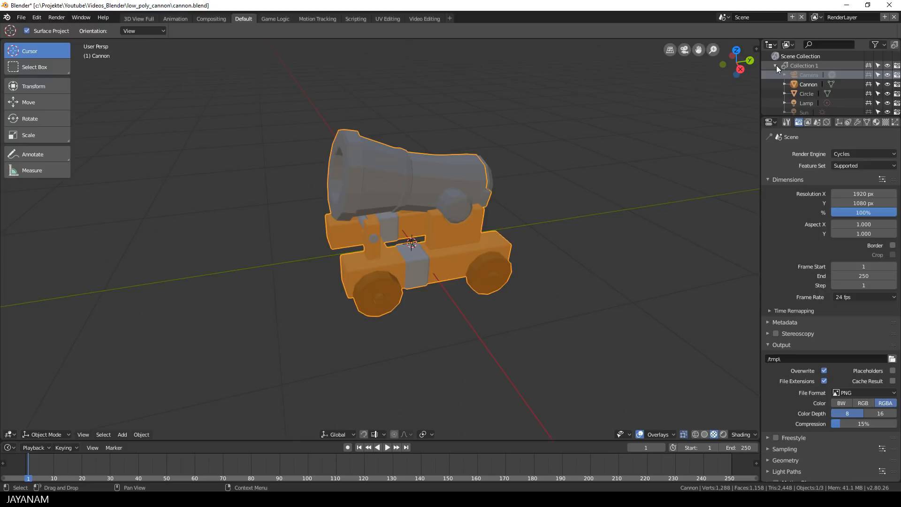
left_click(806, 93)
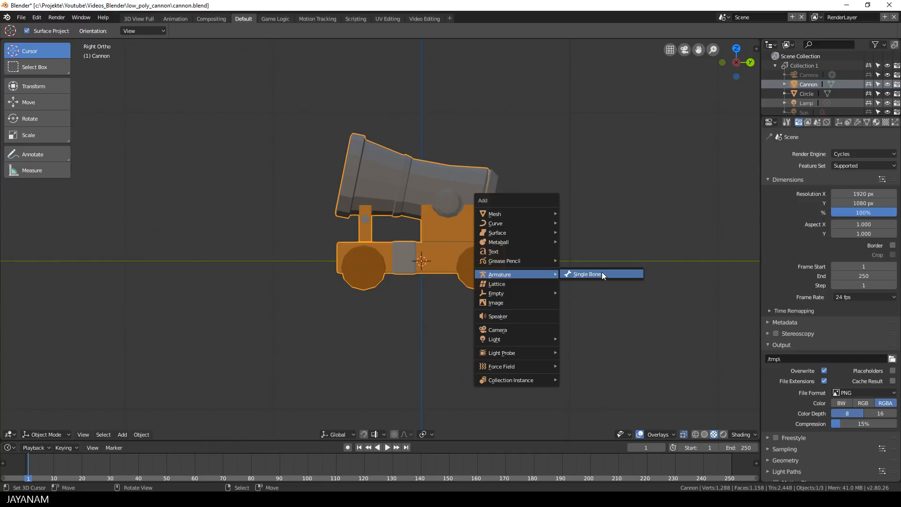
mouse_move(587, 274)
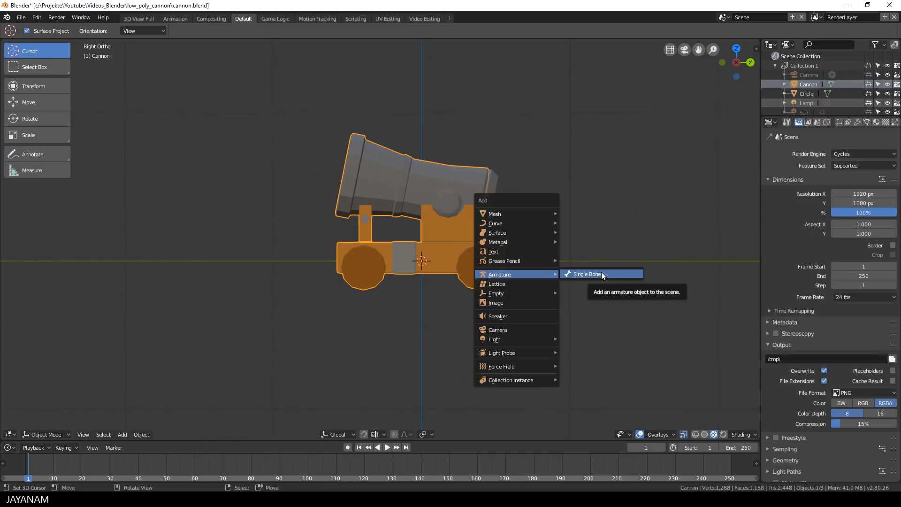
Add a single-bone armature and enable In Front so bones show through the cannon.
left_click(586, 274)
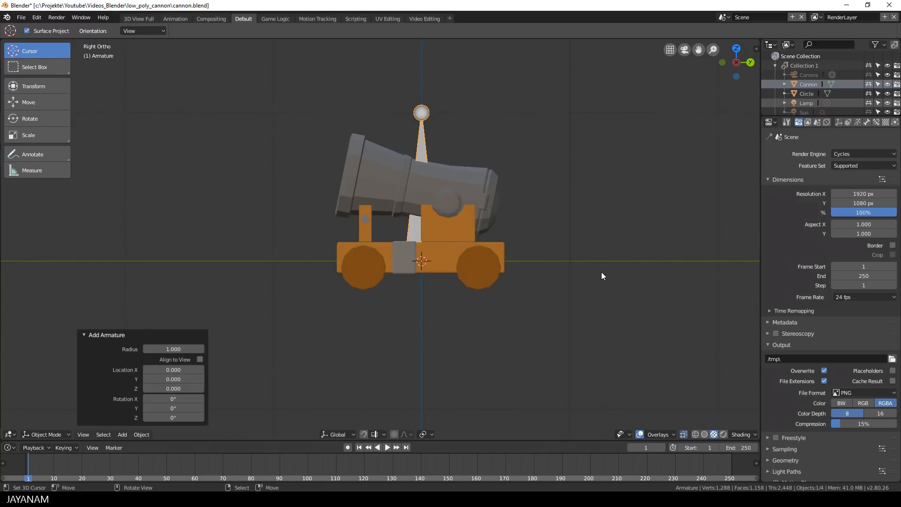
left_click(858, 123)
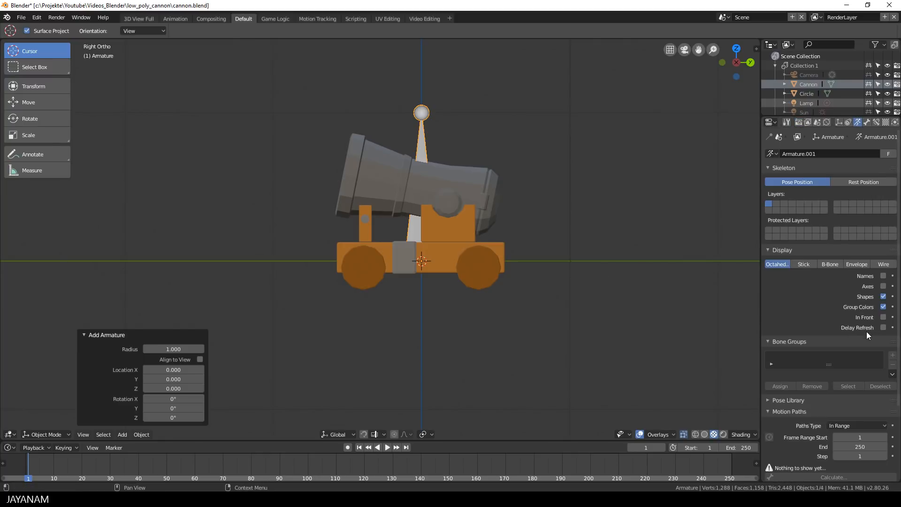
left_click(884, 317)
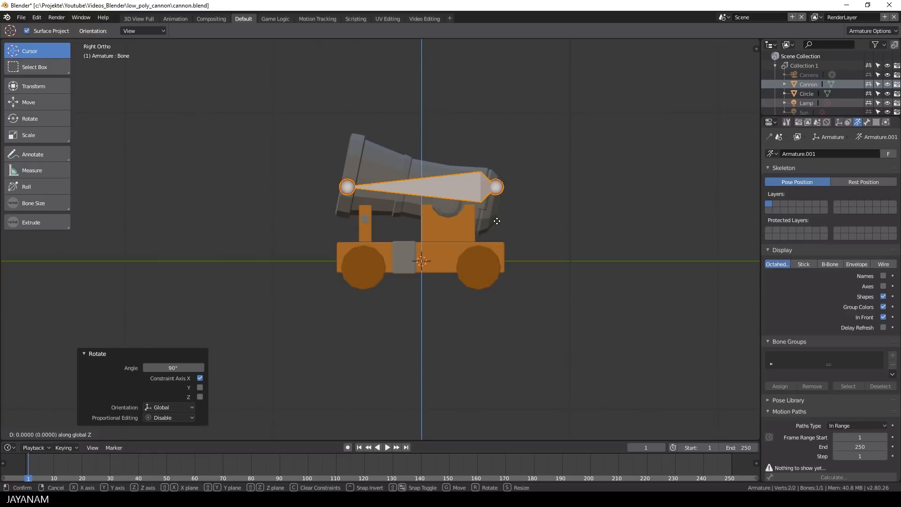
mouse_move(486, 294)
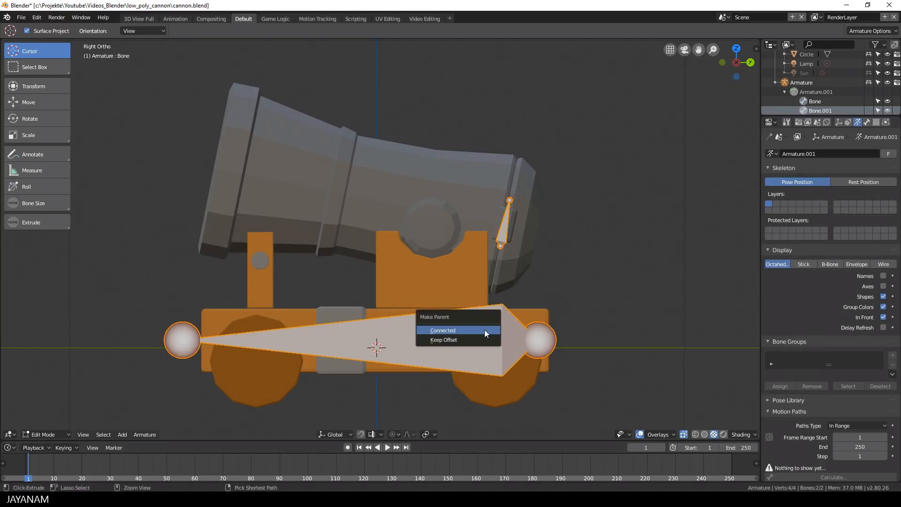
mouse_move(465, 340)
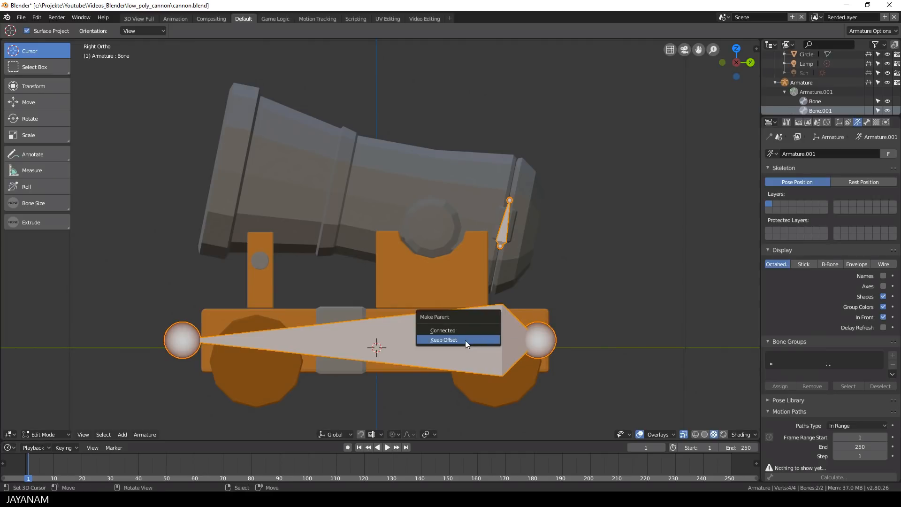
Parent the small muzzle bone to the long carriage bone using Keep Offset.
left_click(443, 340)
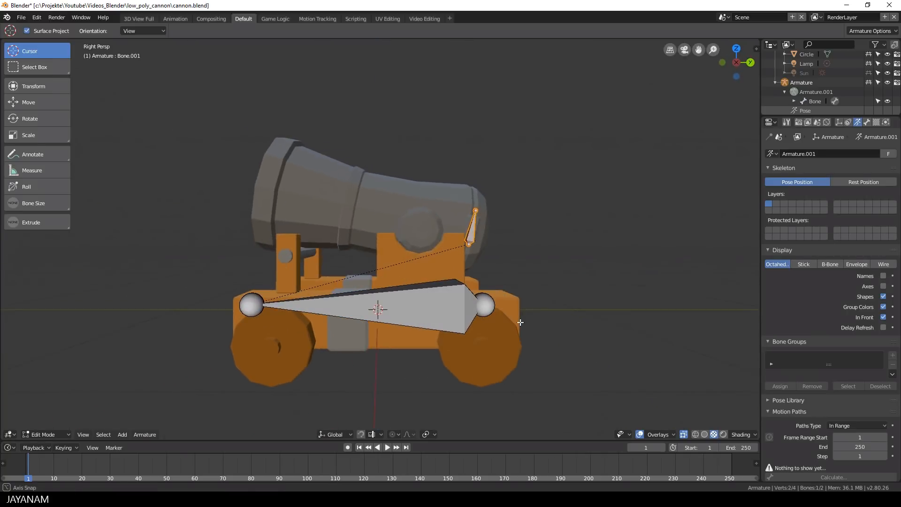
left_click(815, 102)
type("Root")
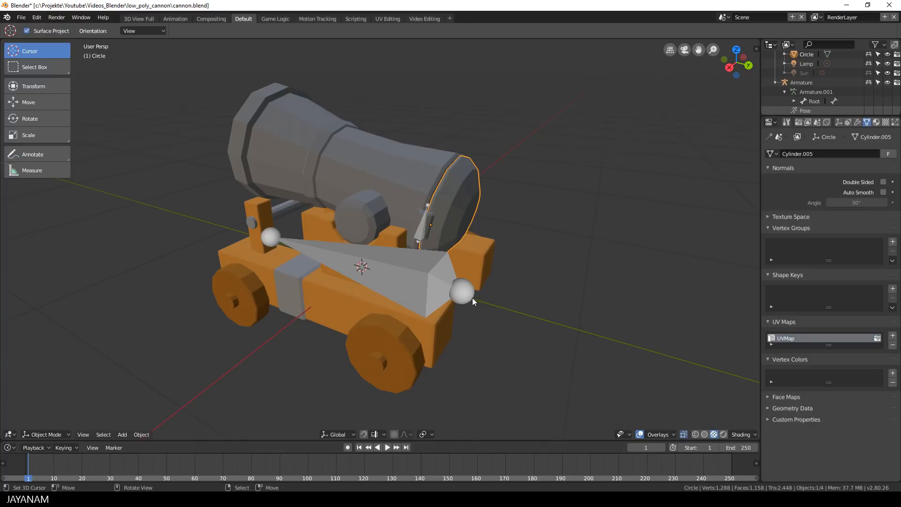
In Pose Mode, parent the lid mesh to the Opener bone with Keep Transform.
left_click(460, 293)
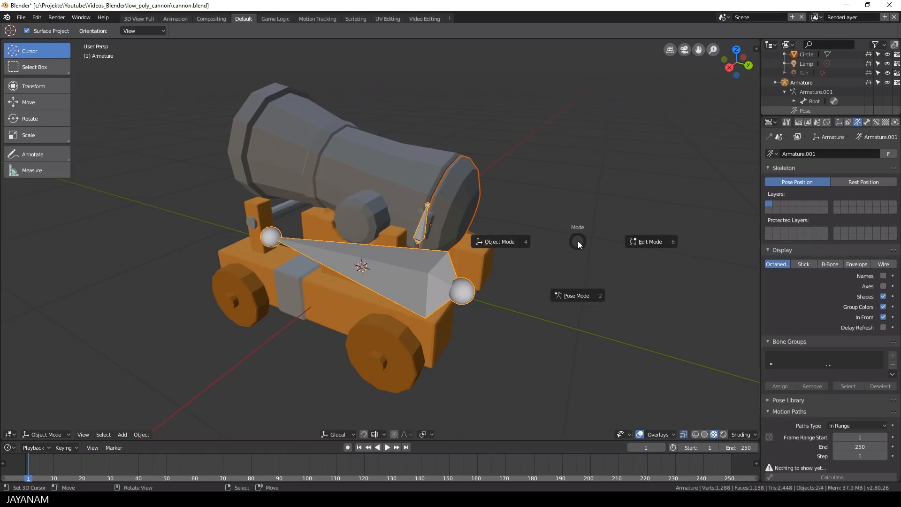
left_click(577, 295)
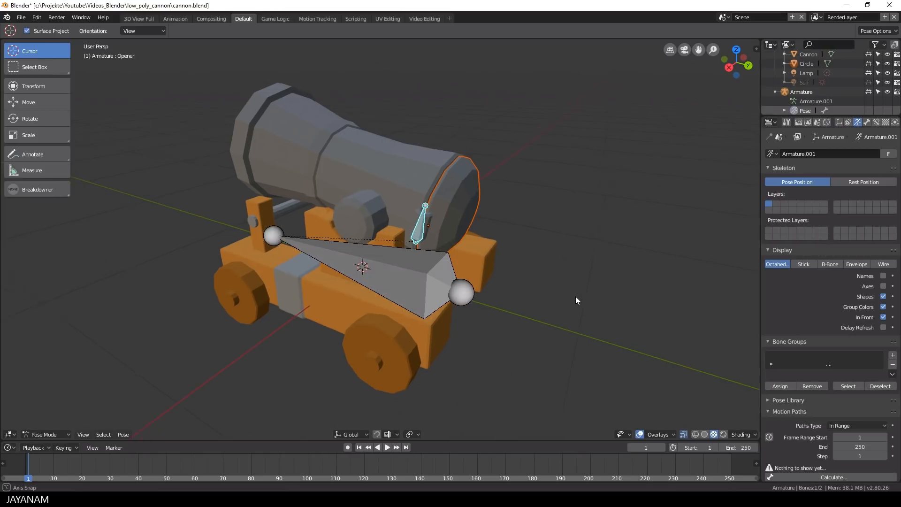
key("ctrl+p")
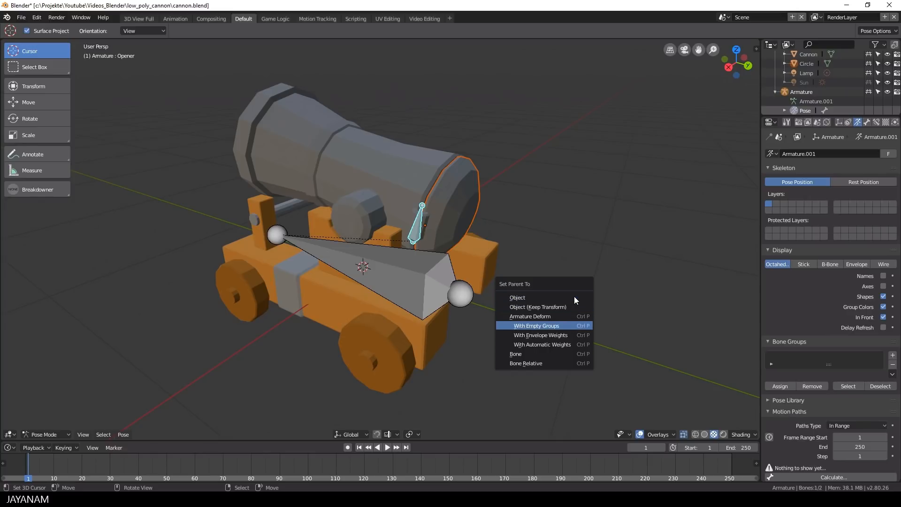
left_click(515, 353)
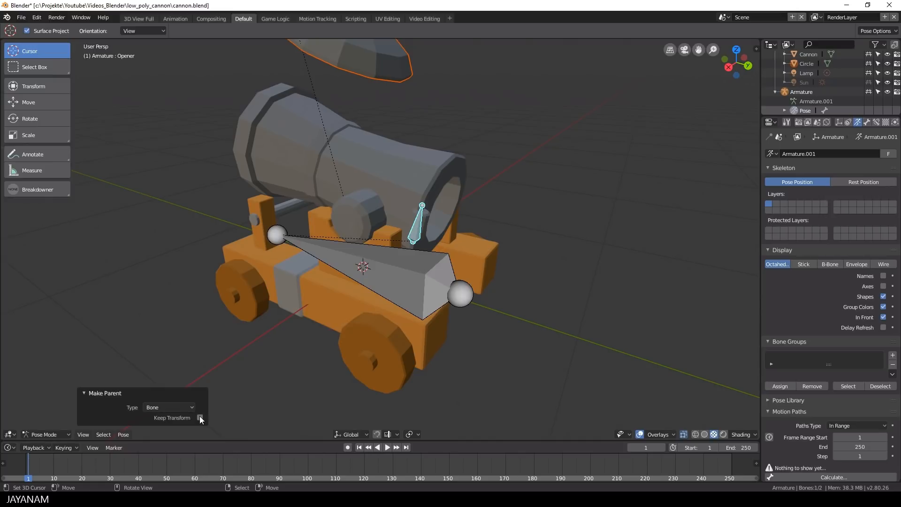
left_click(200, 418)
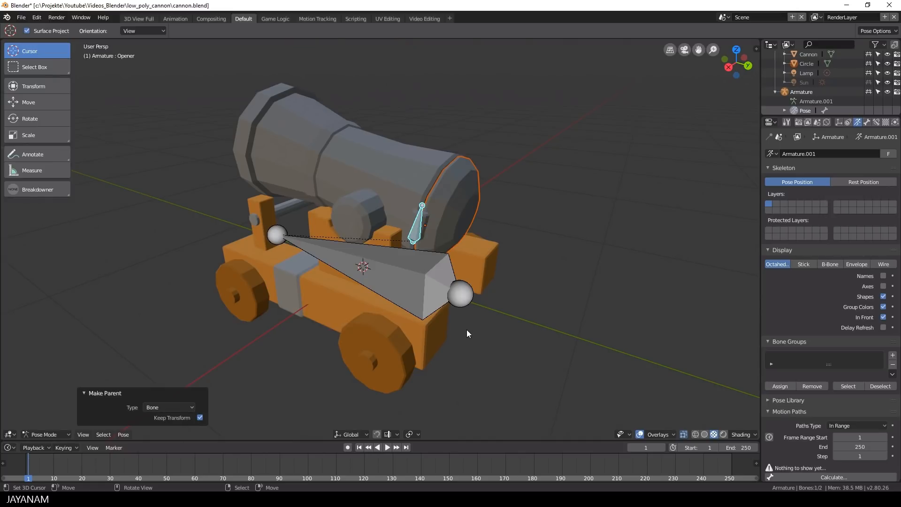
mouse_move(428, 235)
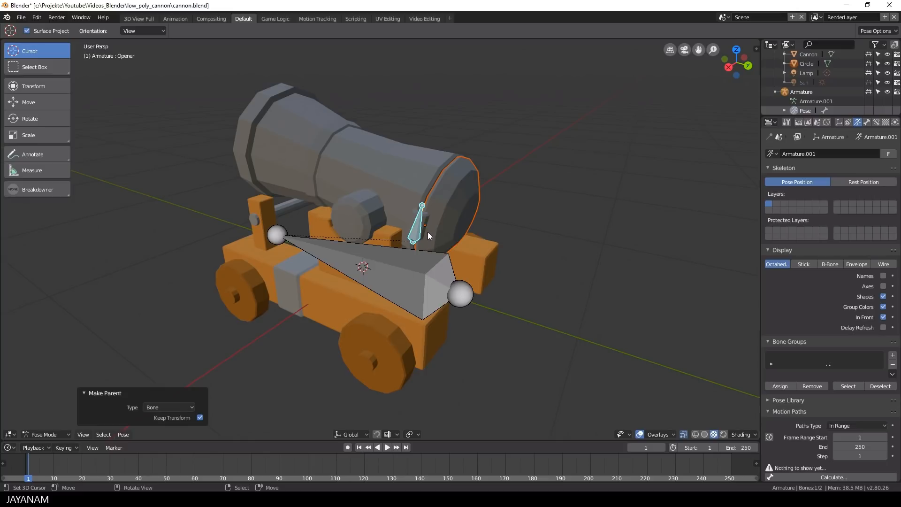
key("r")
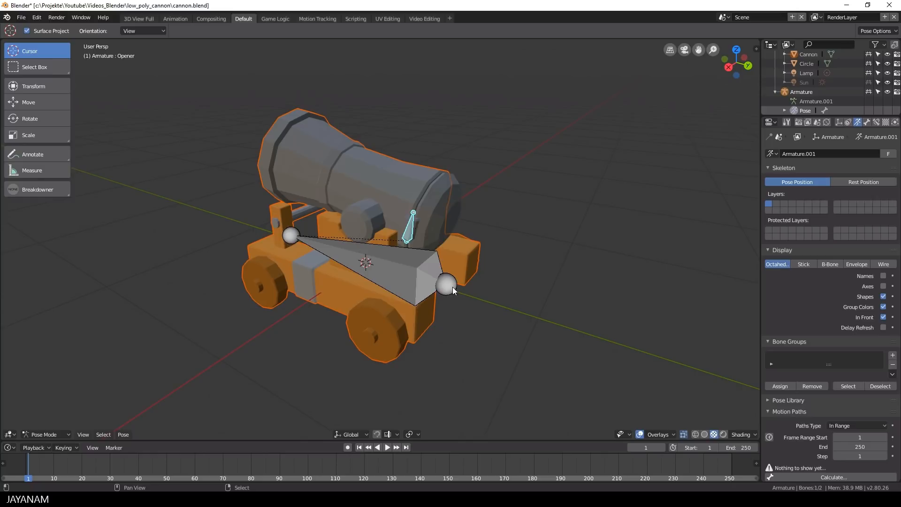
Parent the cannon body to the Root bone with Keep Transform, then reselect Root.
left_click(374, 264)
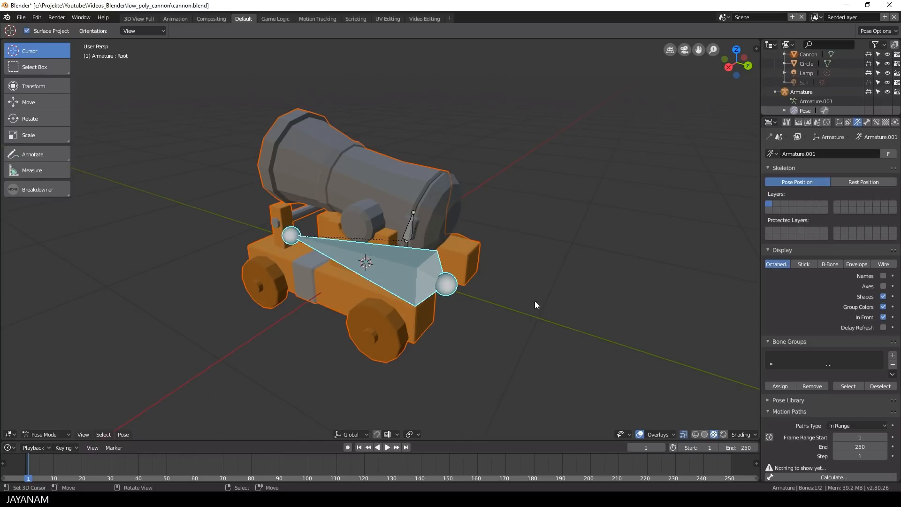
key("ctrl+p")
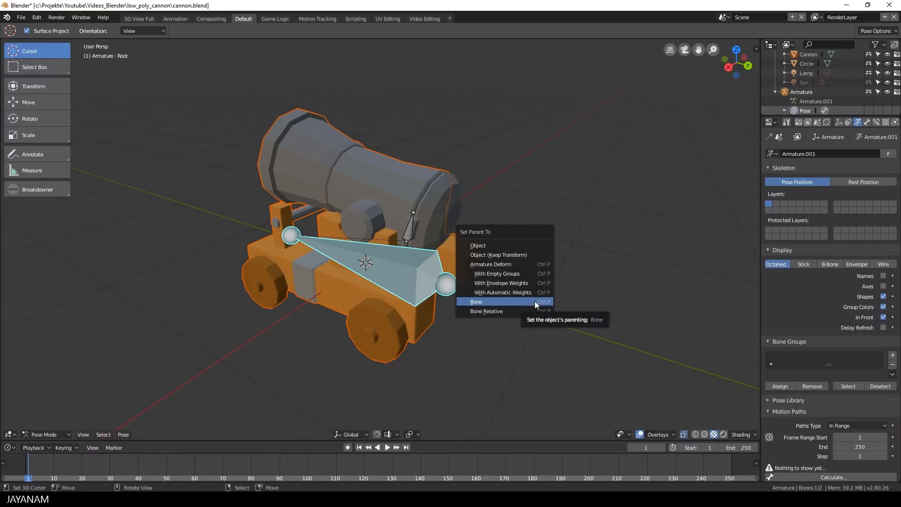
left_click(476, 302)
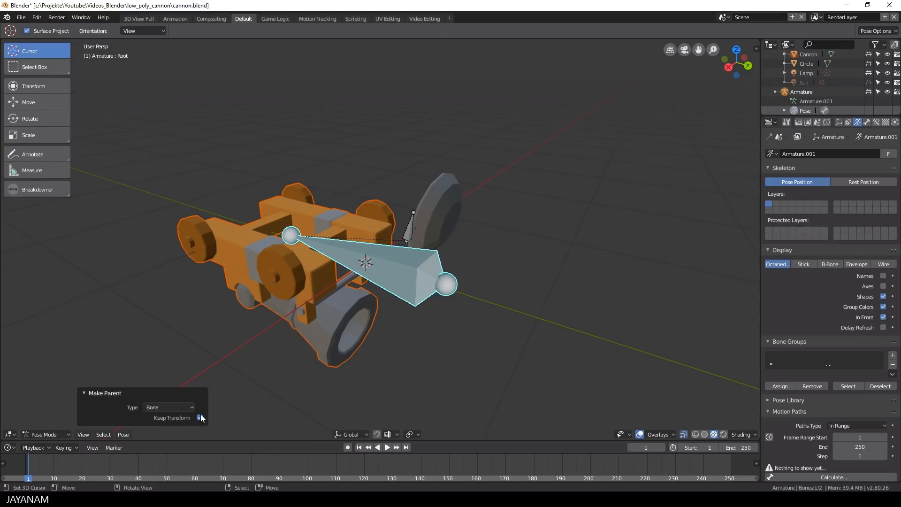
left_click(200, 418)
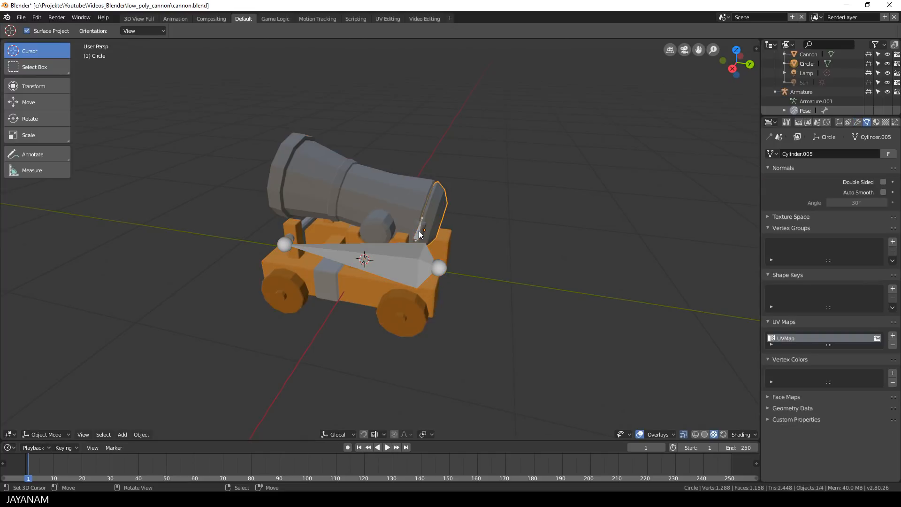
left_click(45, 434)
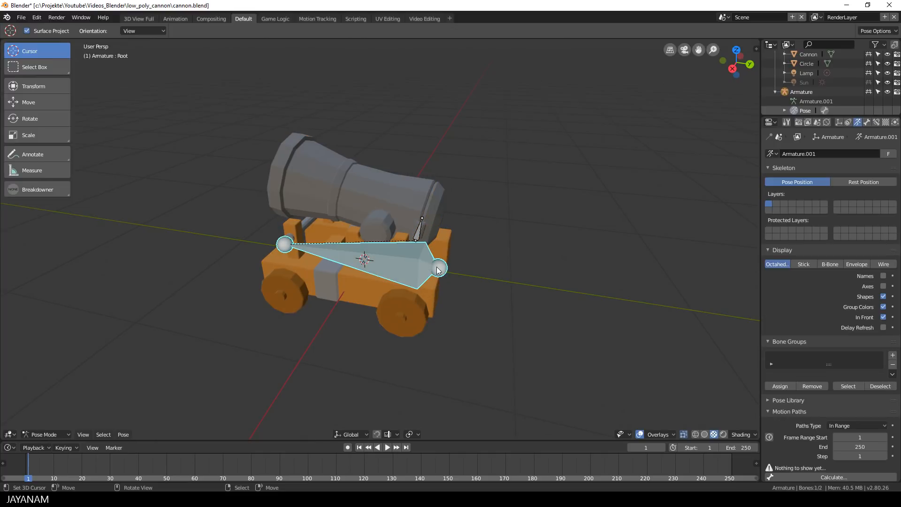